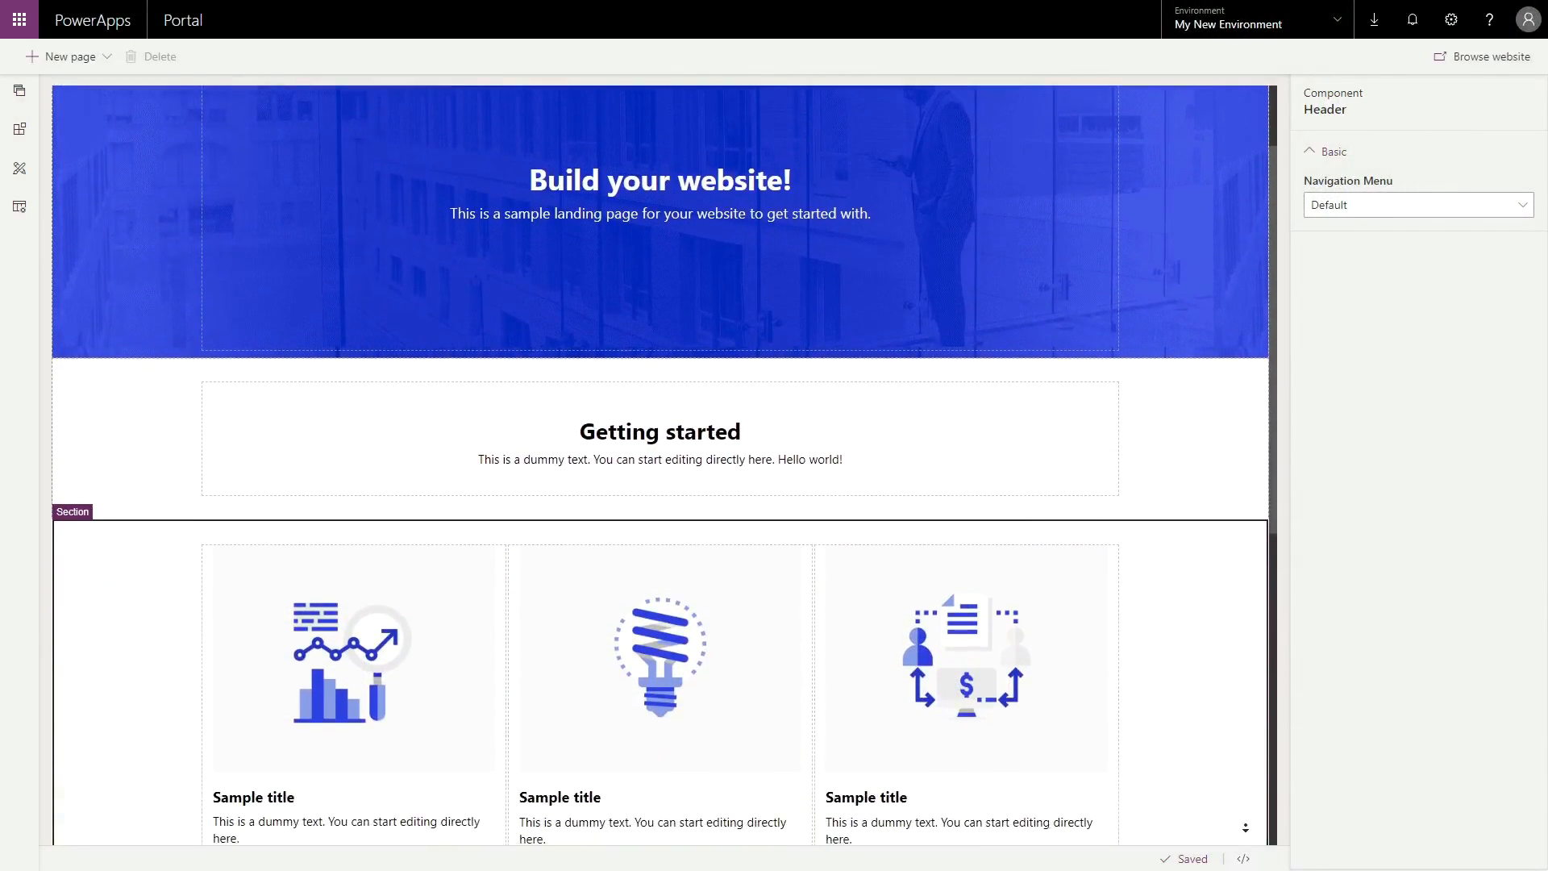
# Scroll down through the sample portal home page content in the studio canvas
pyautogui.scroll(-3)
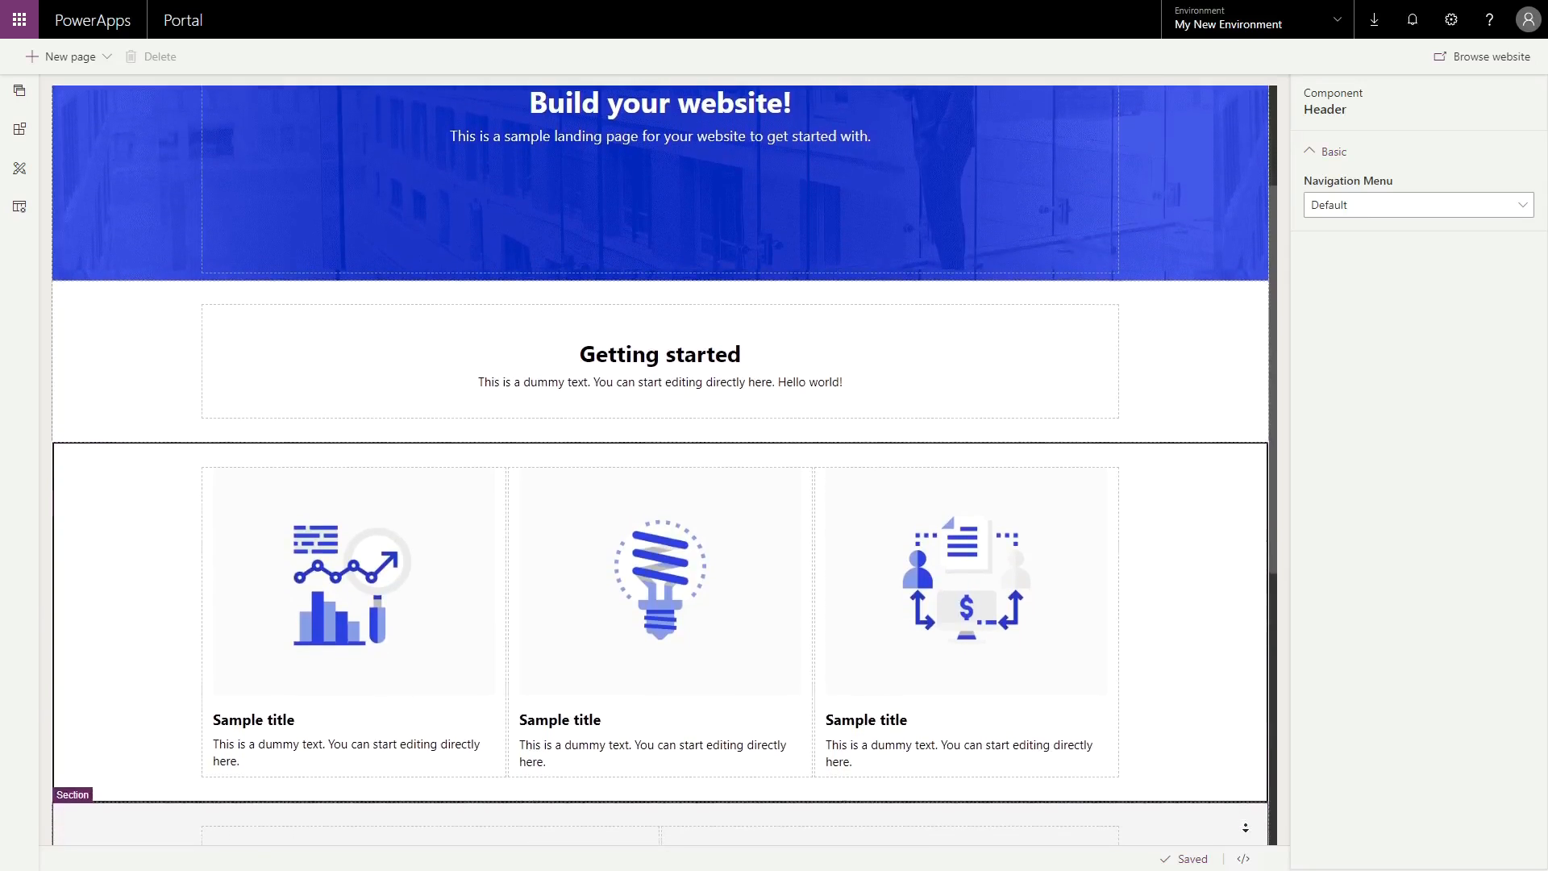
pyautogui.scroll(-3)
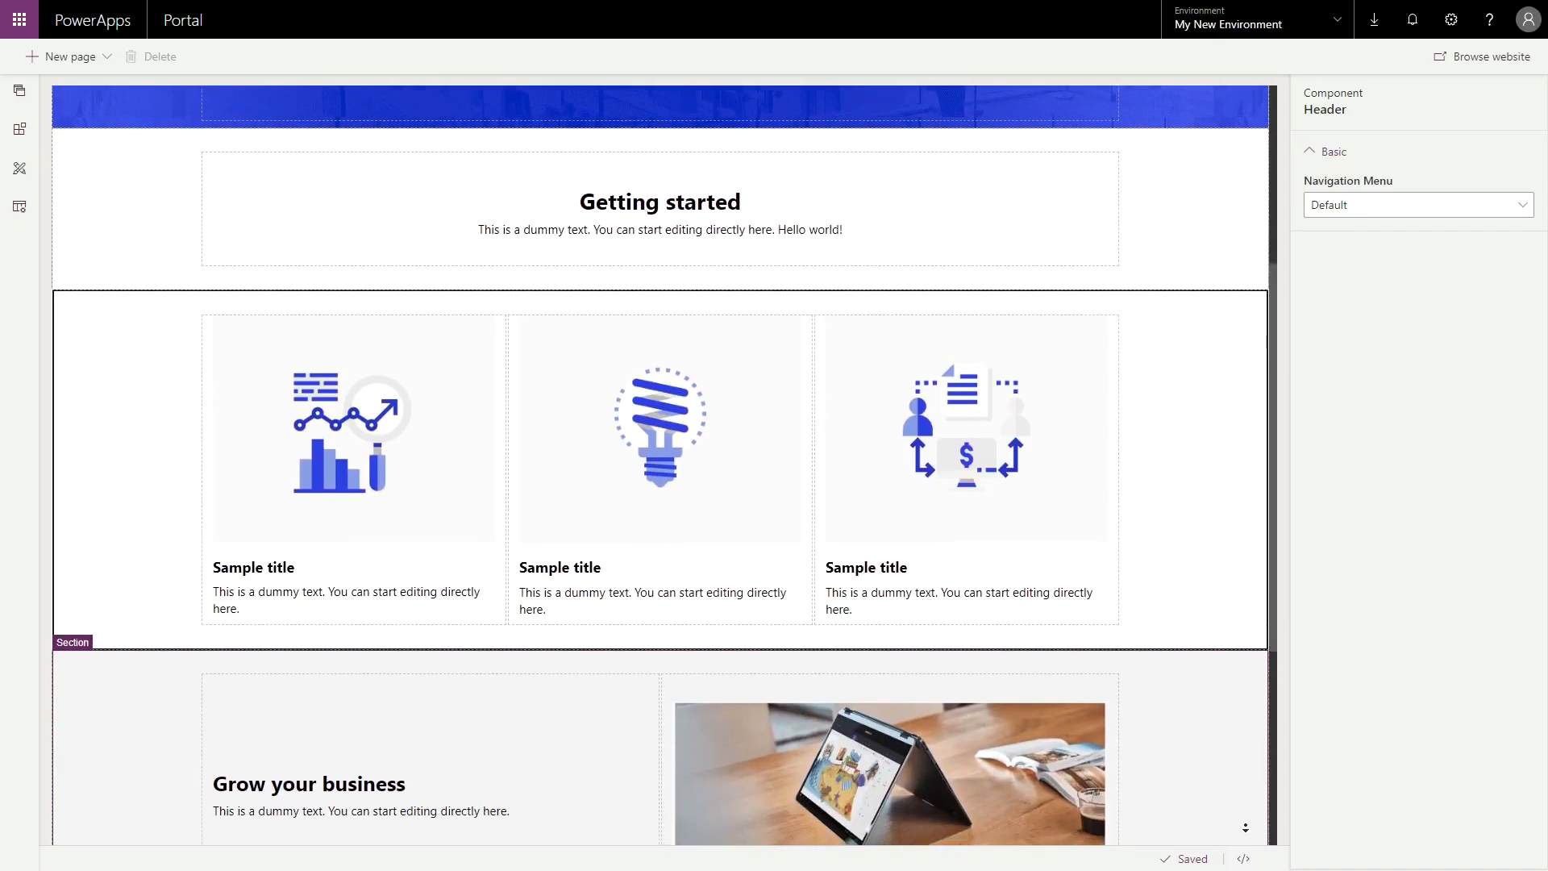
pyautogui.scroll(-3)
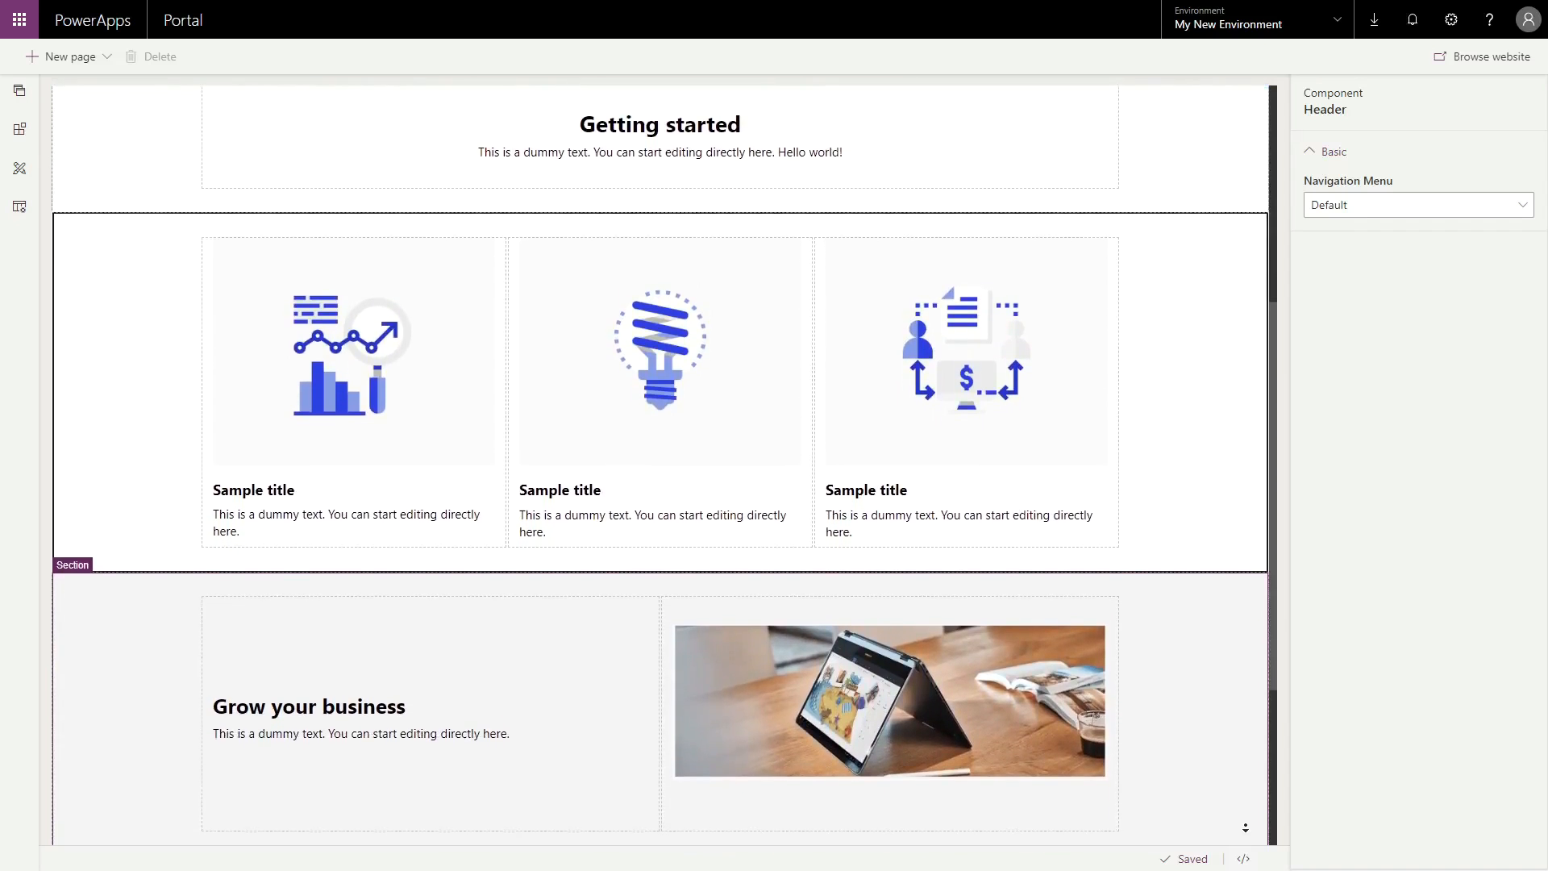
pyautogui.scroll(-3)
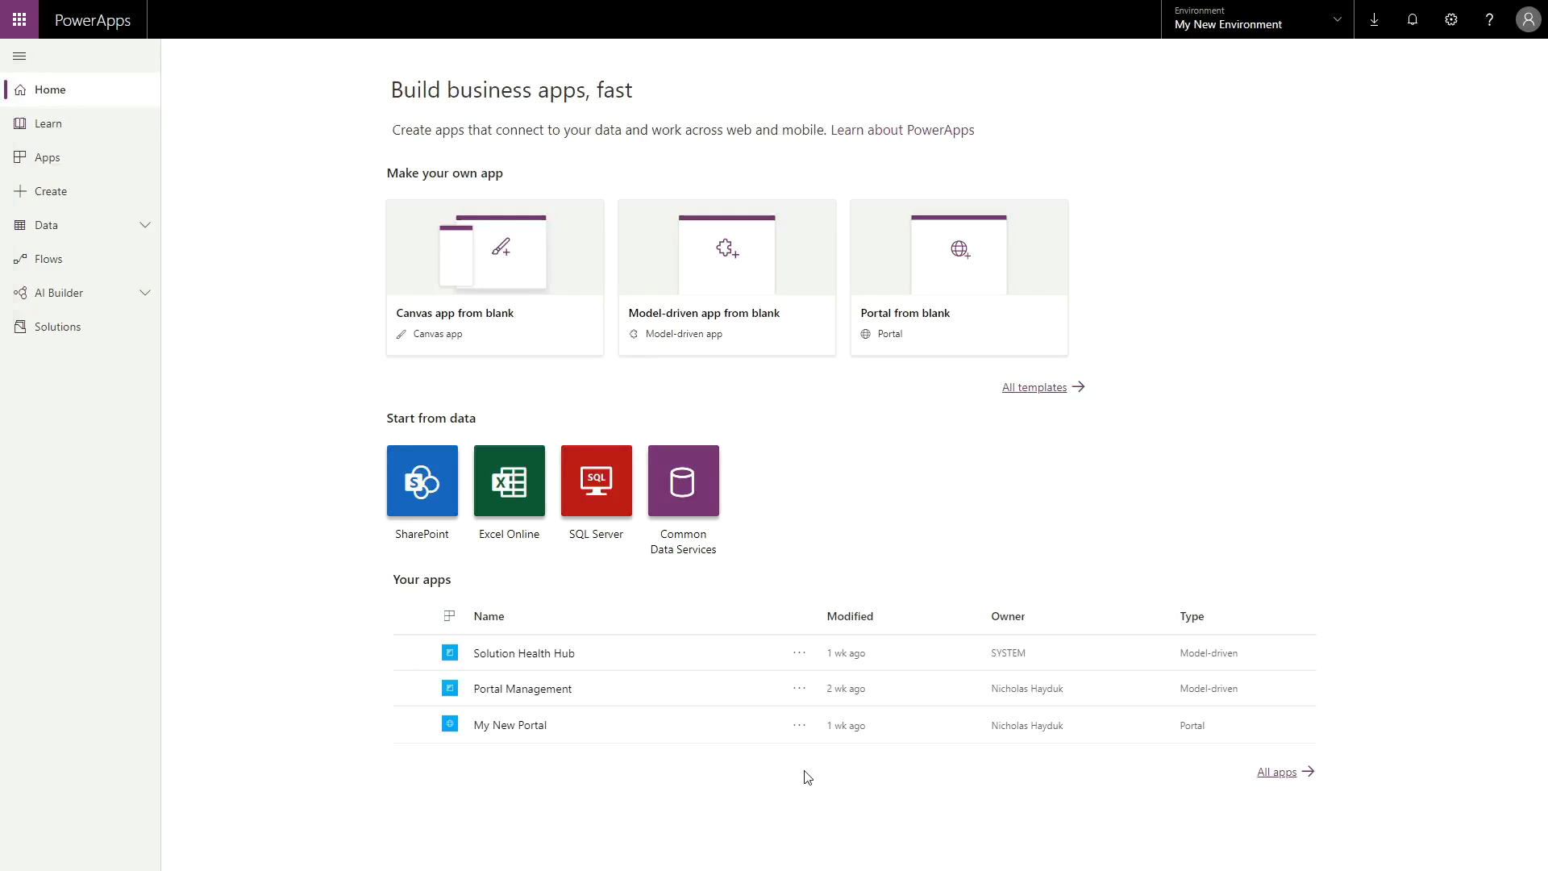
# Open My New Portal for editing from its actions menu in Your apps
pyautogui.click(800, 725)
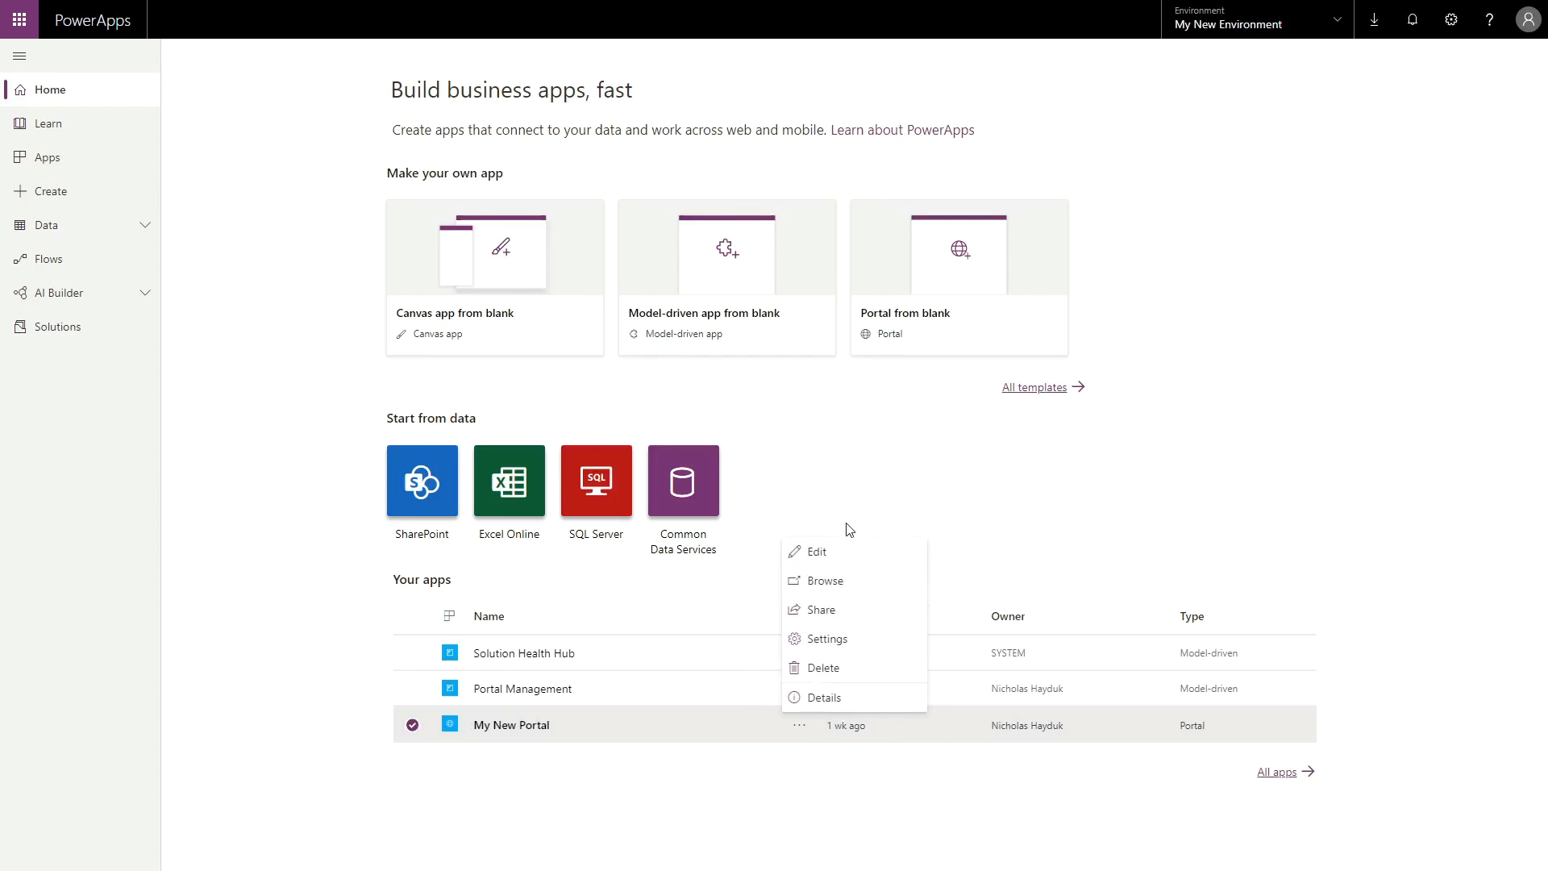
pyautogui.click(816, 552)
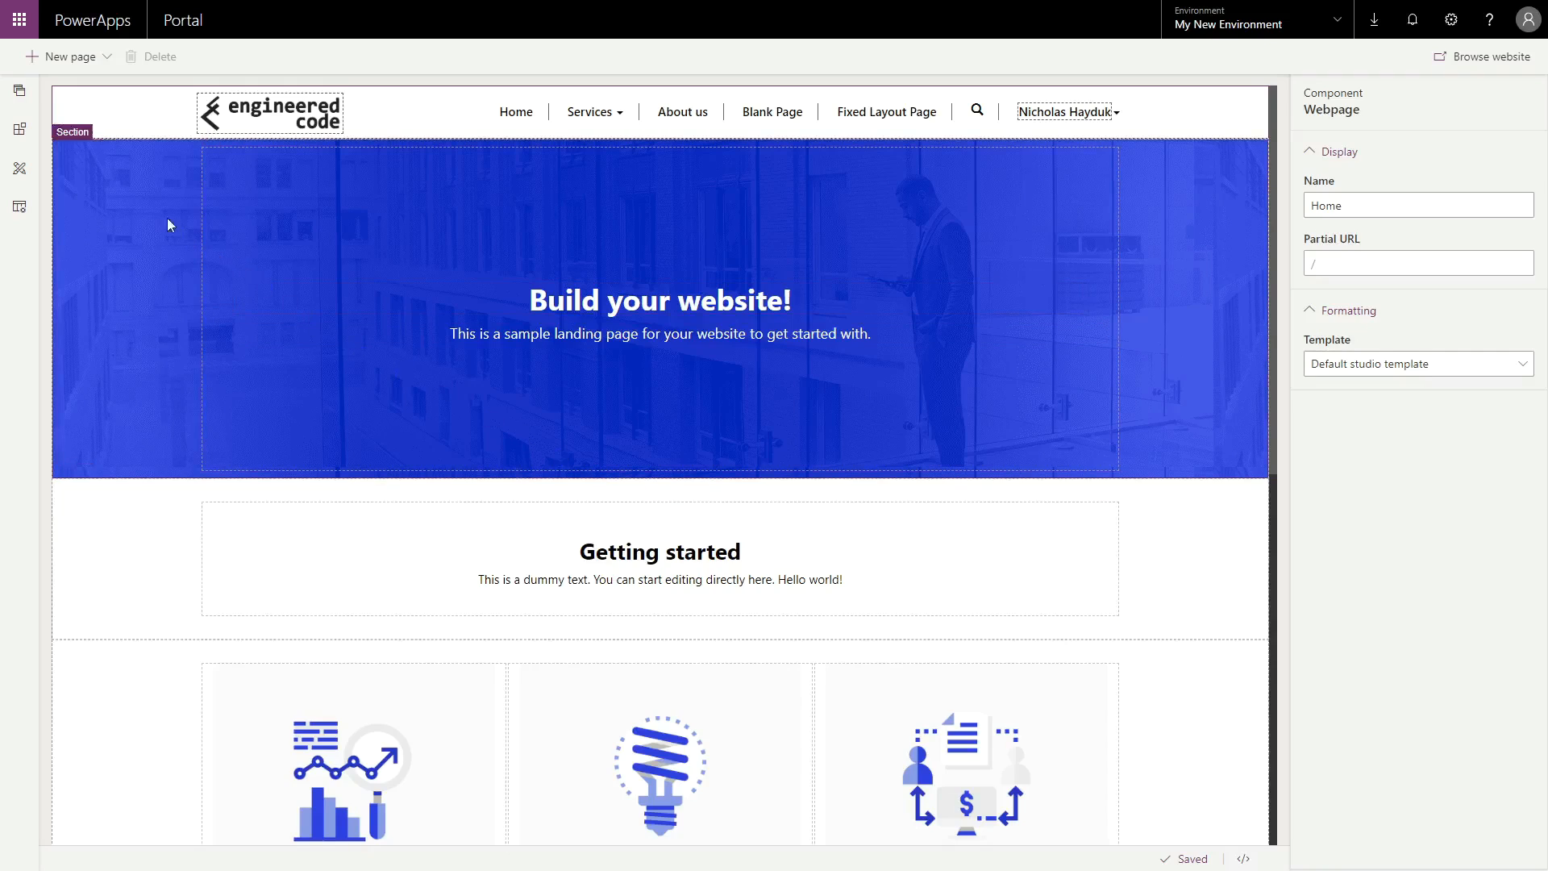
pyautogui.moveTo(17, 91)
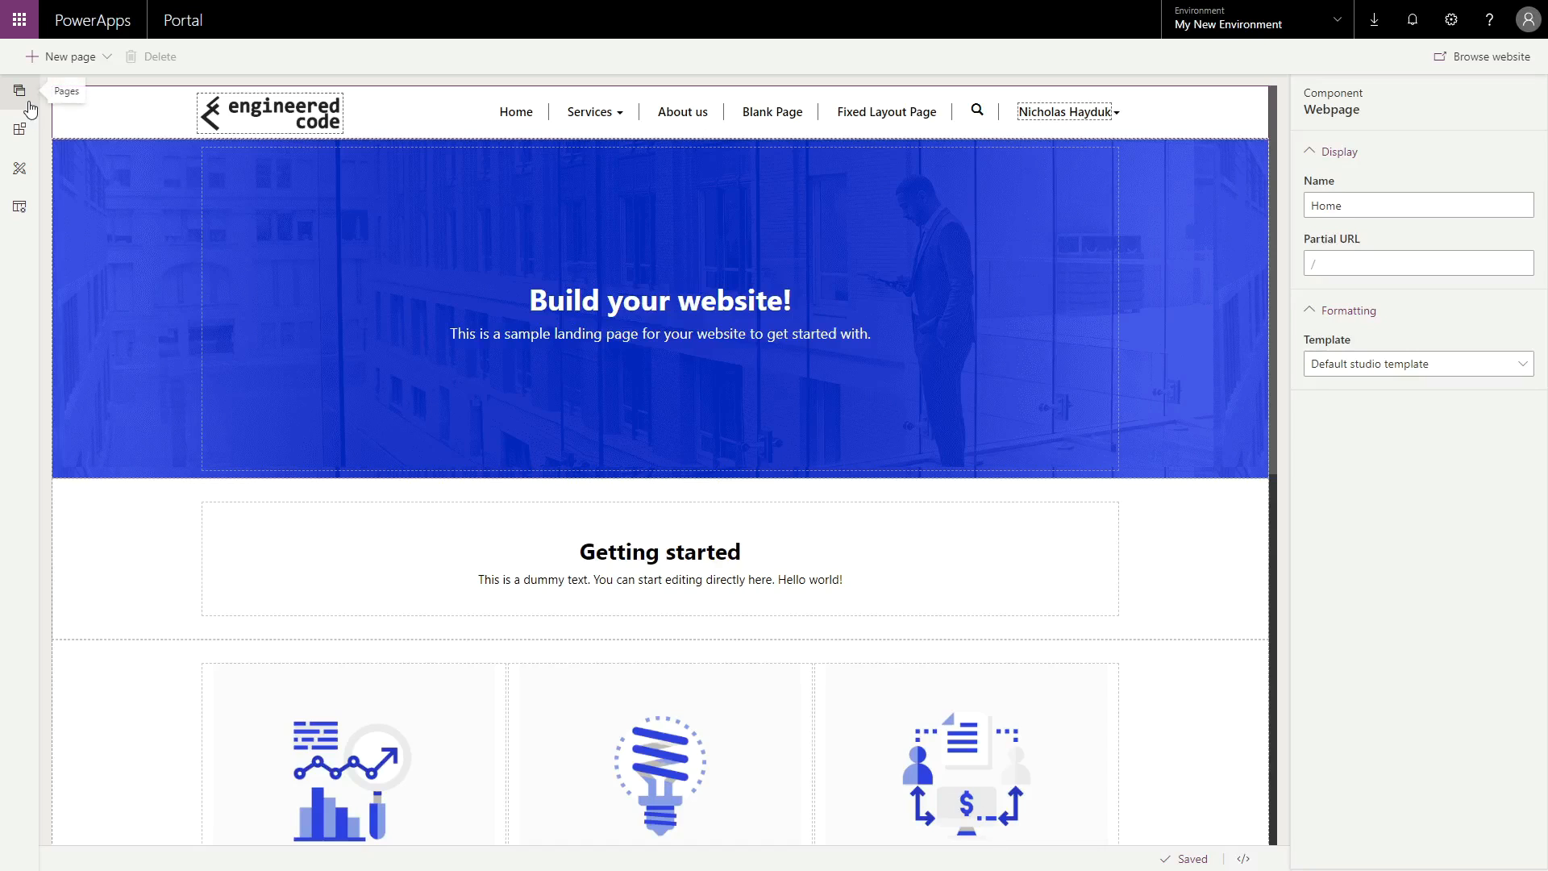
# From the Pages list, review the About us page actions and open the About us page
pyautogui.click(17, 91)
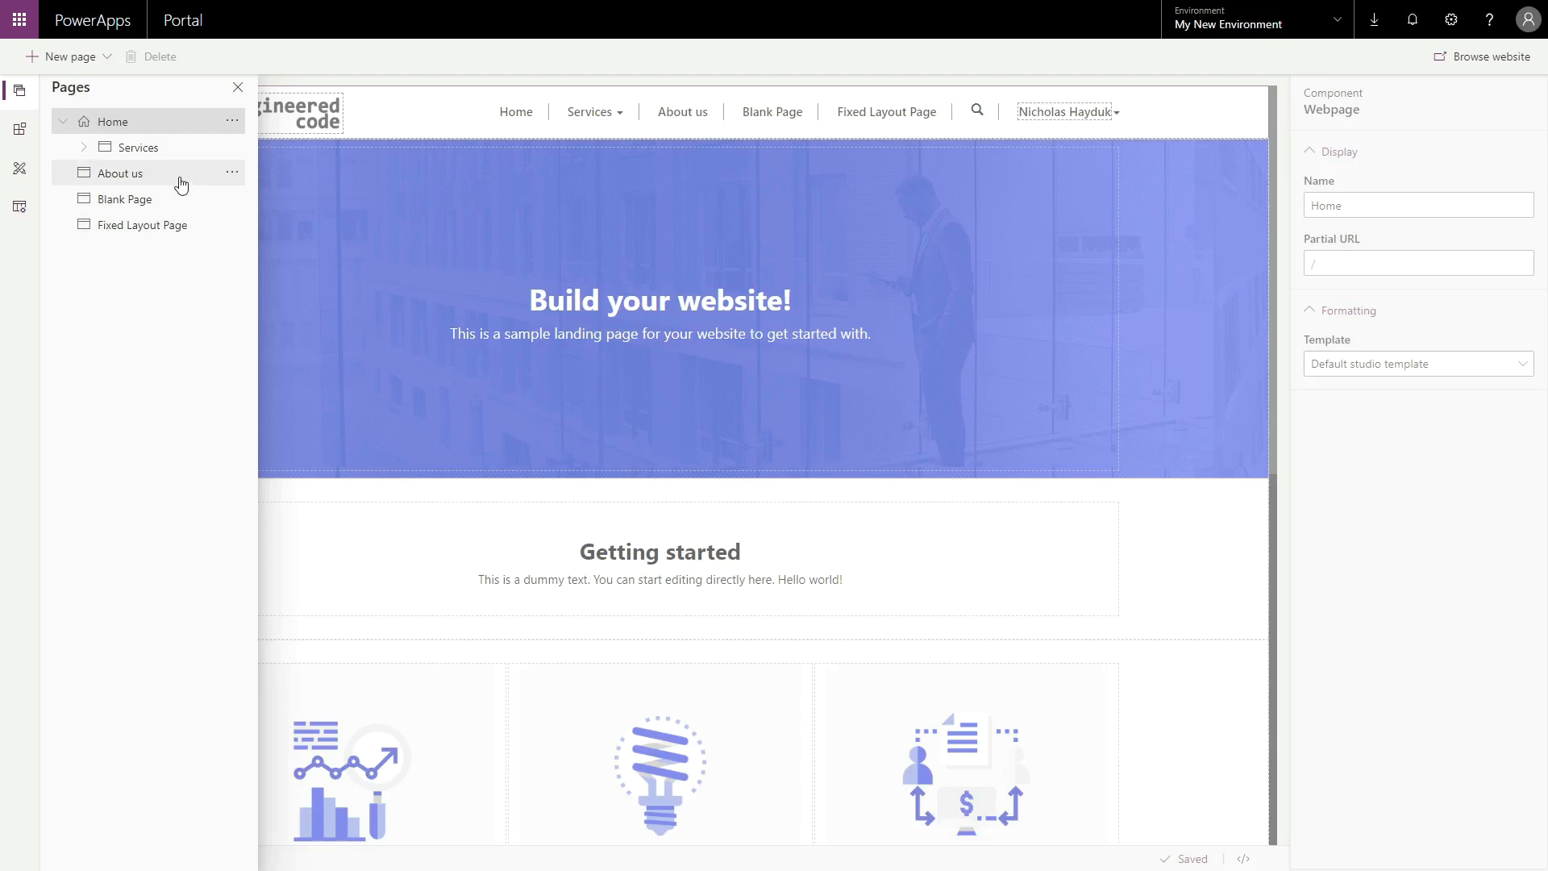
pyautogui.moveTo(118, 175)
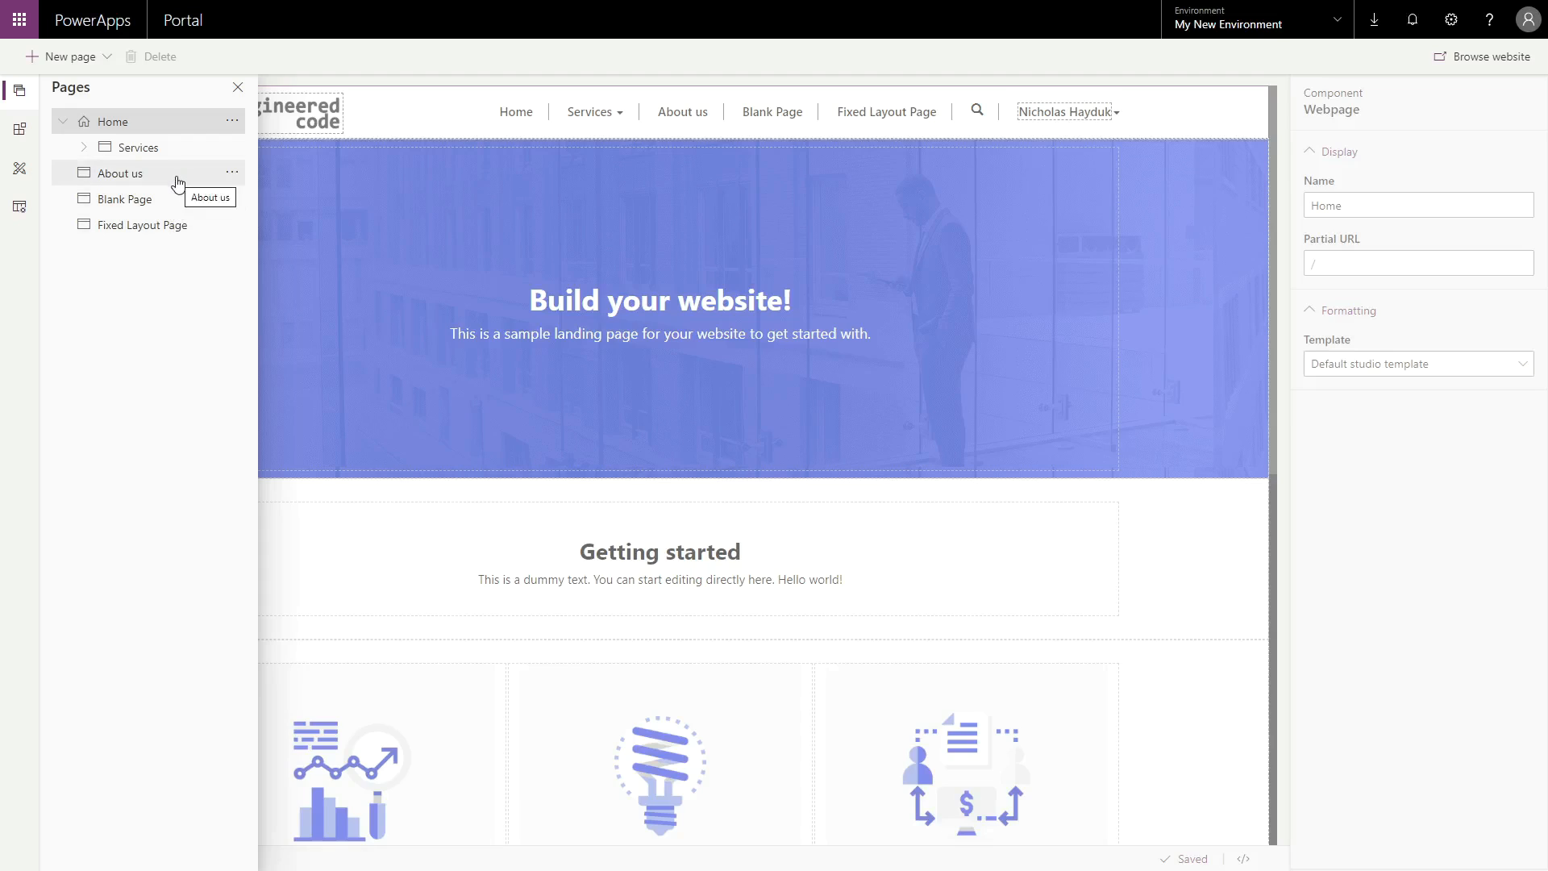
pyautogui.click(232, 173)
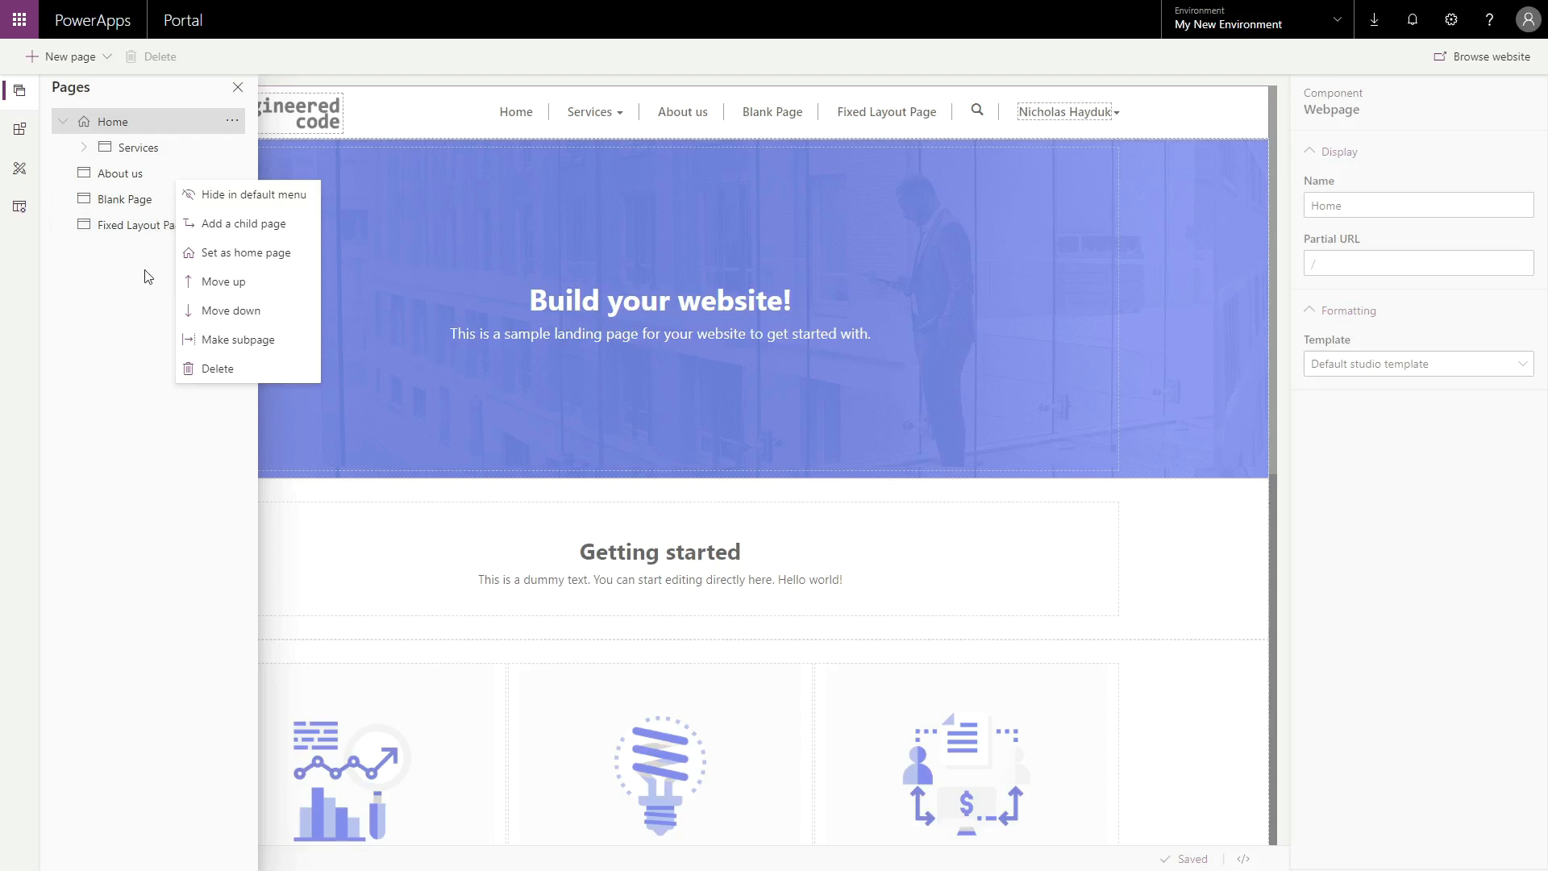
pyautogui.click(234, 179)
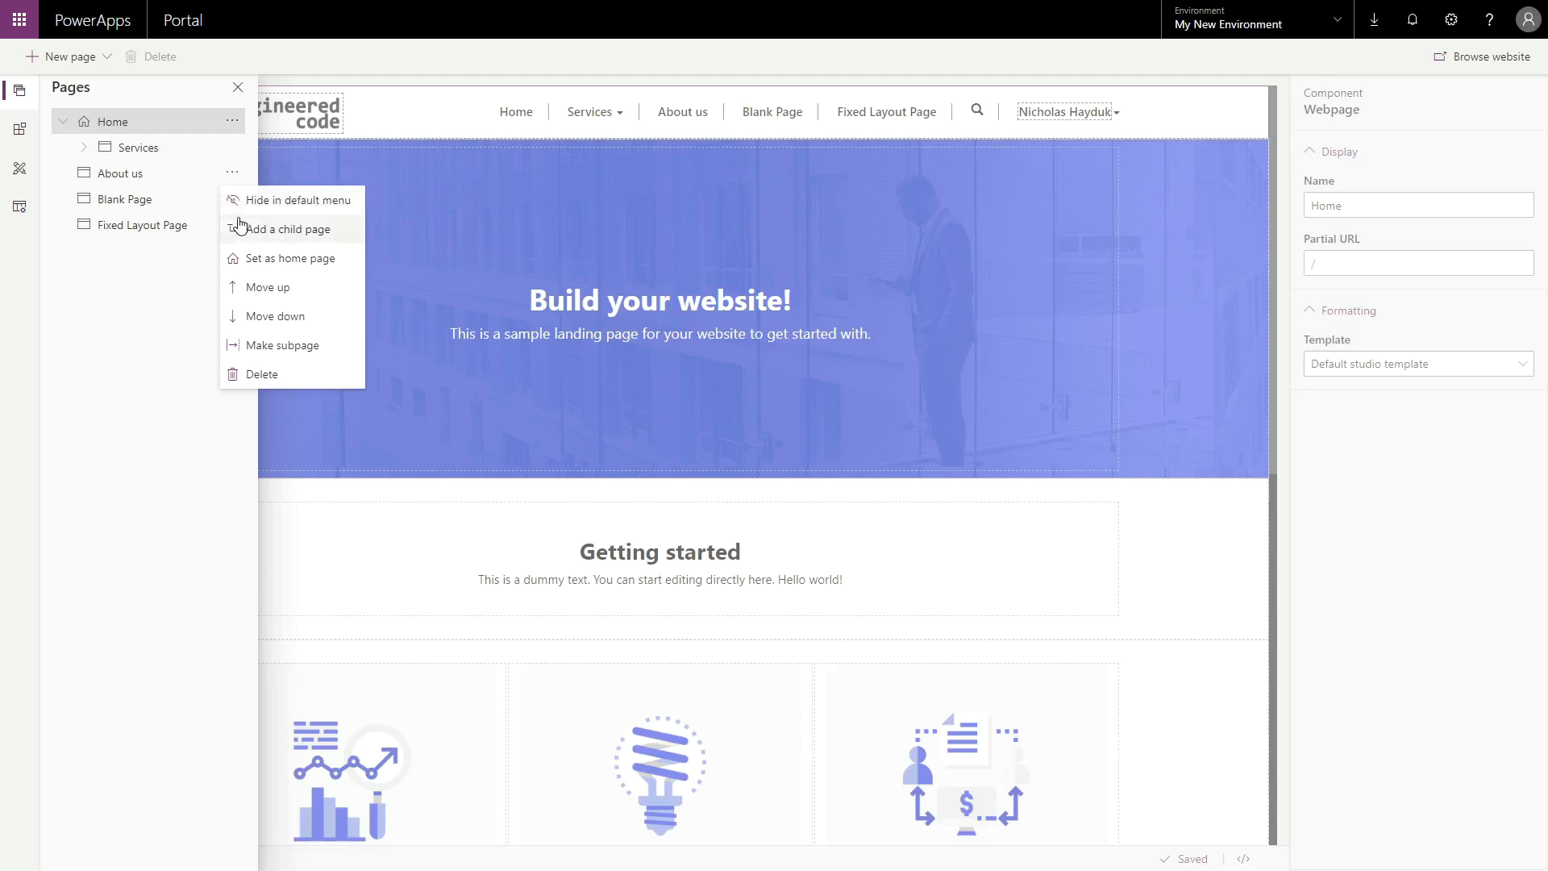
pyautogui.moveTo(235, 316)
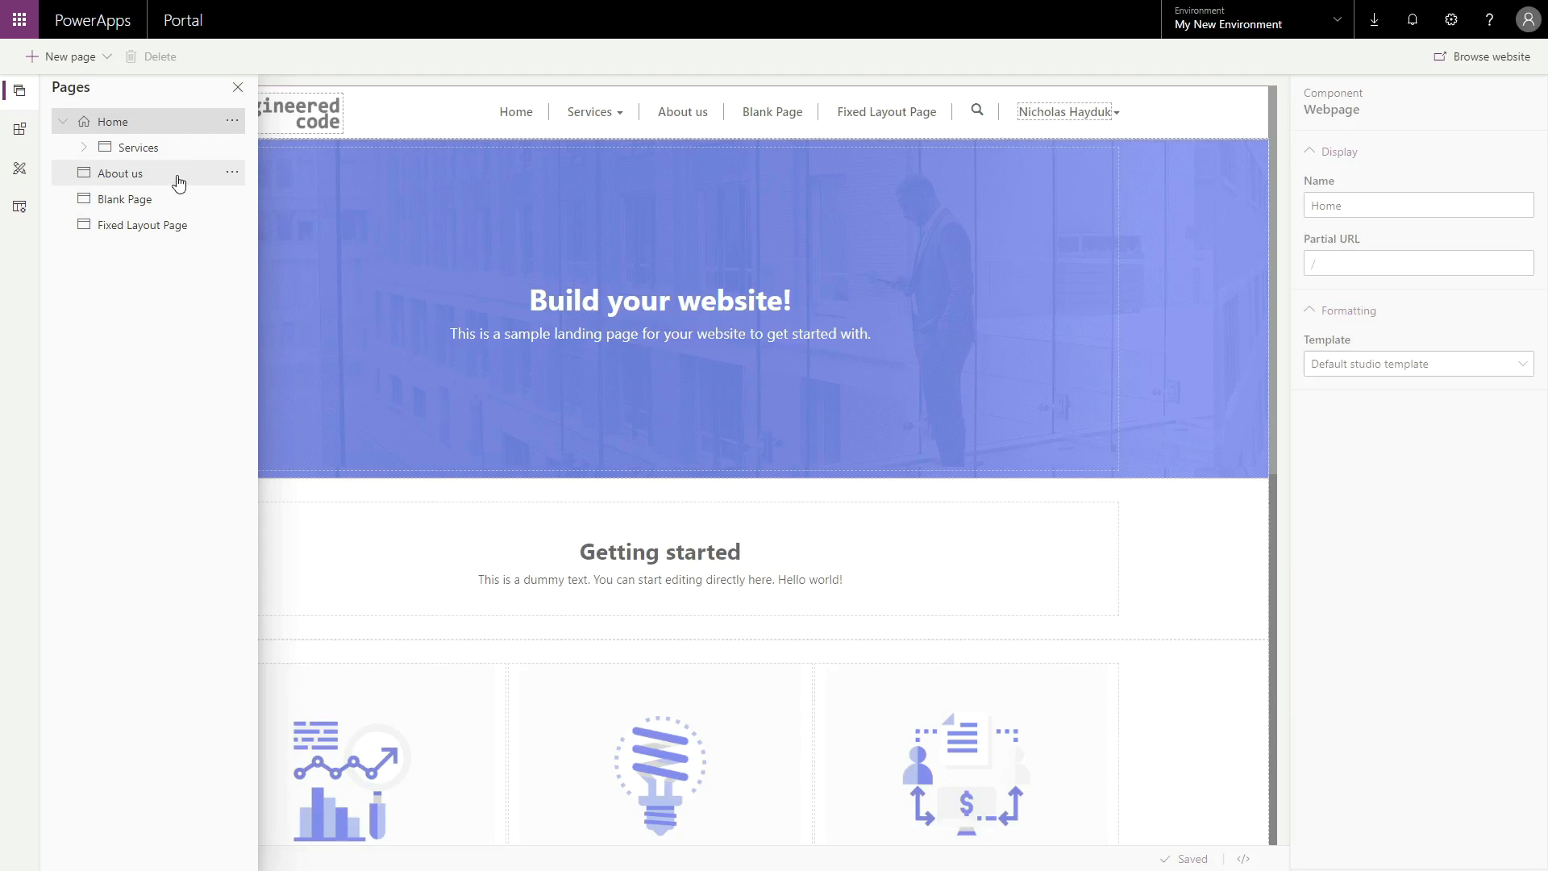
pyautogui.click(119, 173)
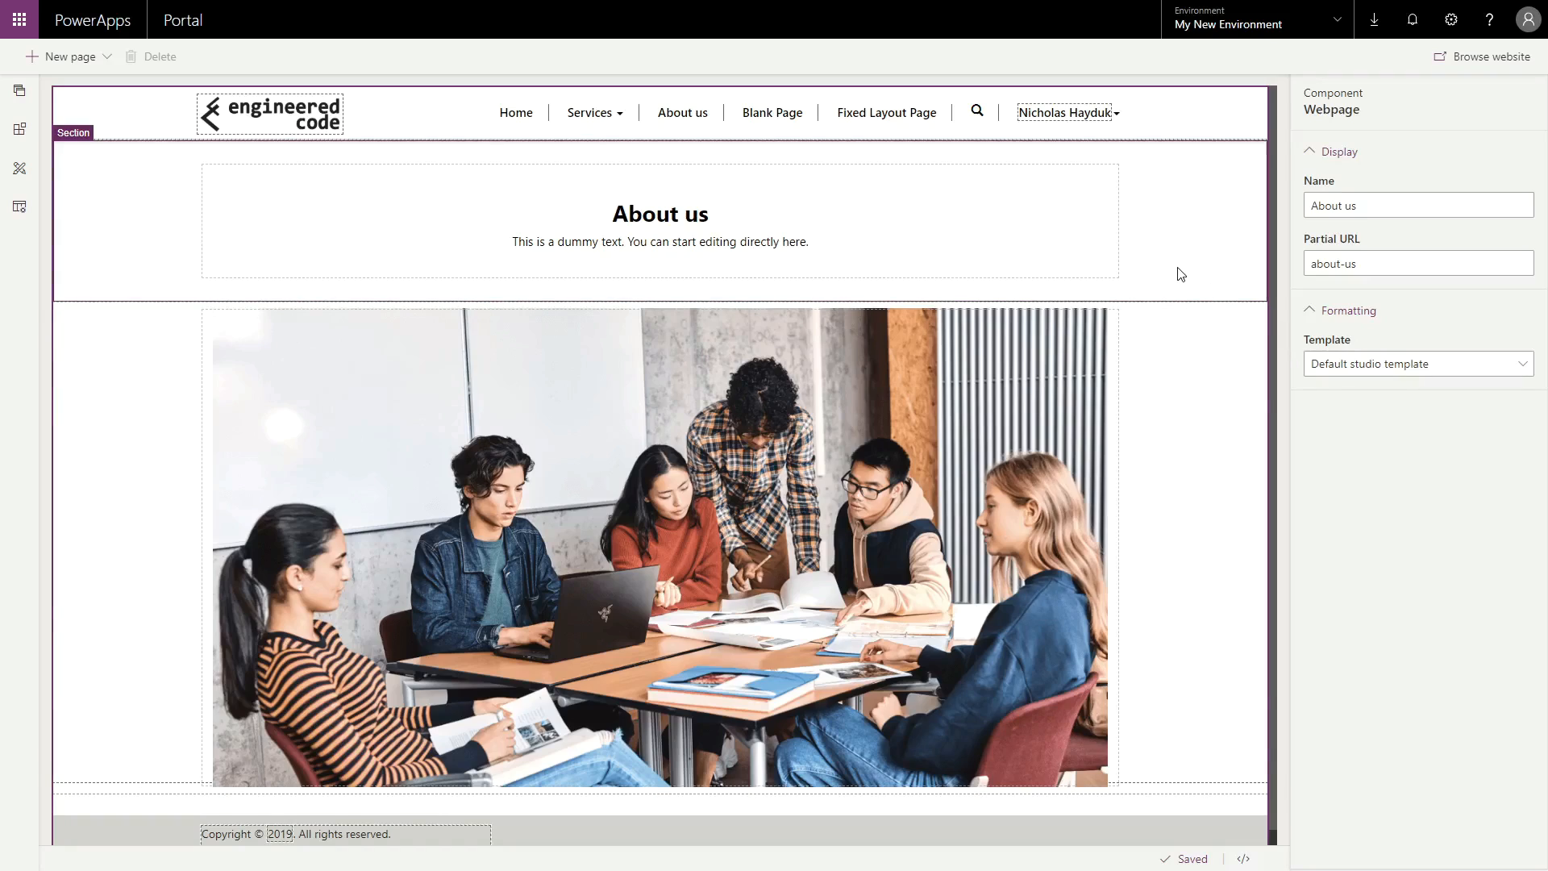
pyautogui.moveTo(1163, 169)
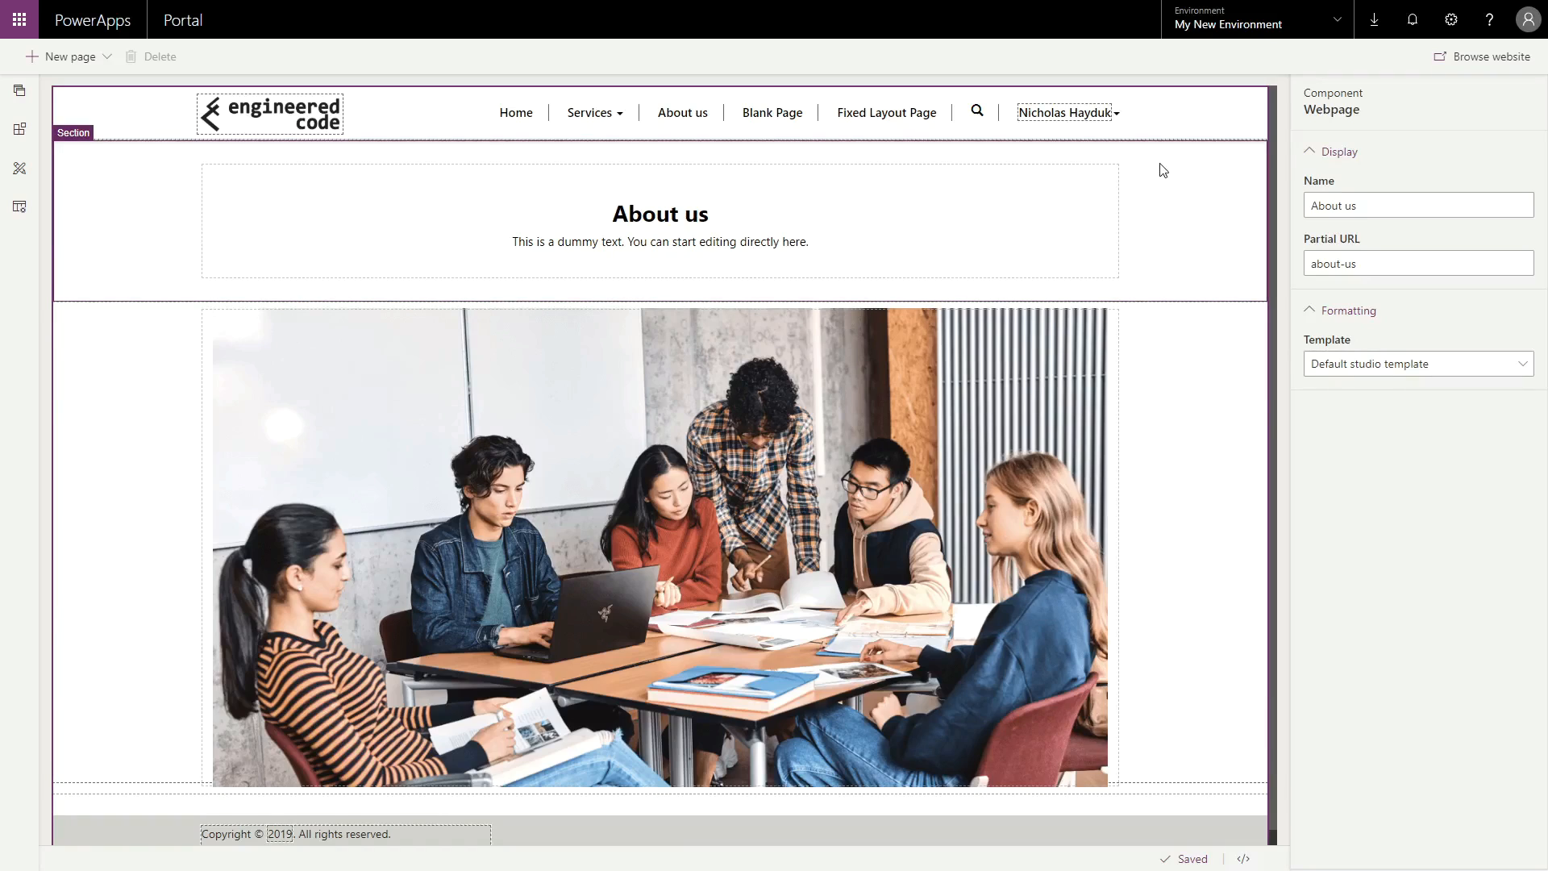
pyautogui.moveTo(1156, 174)
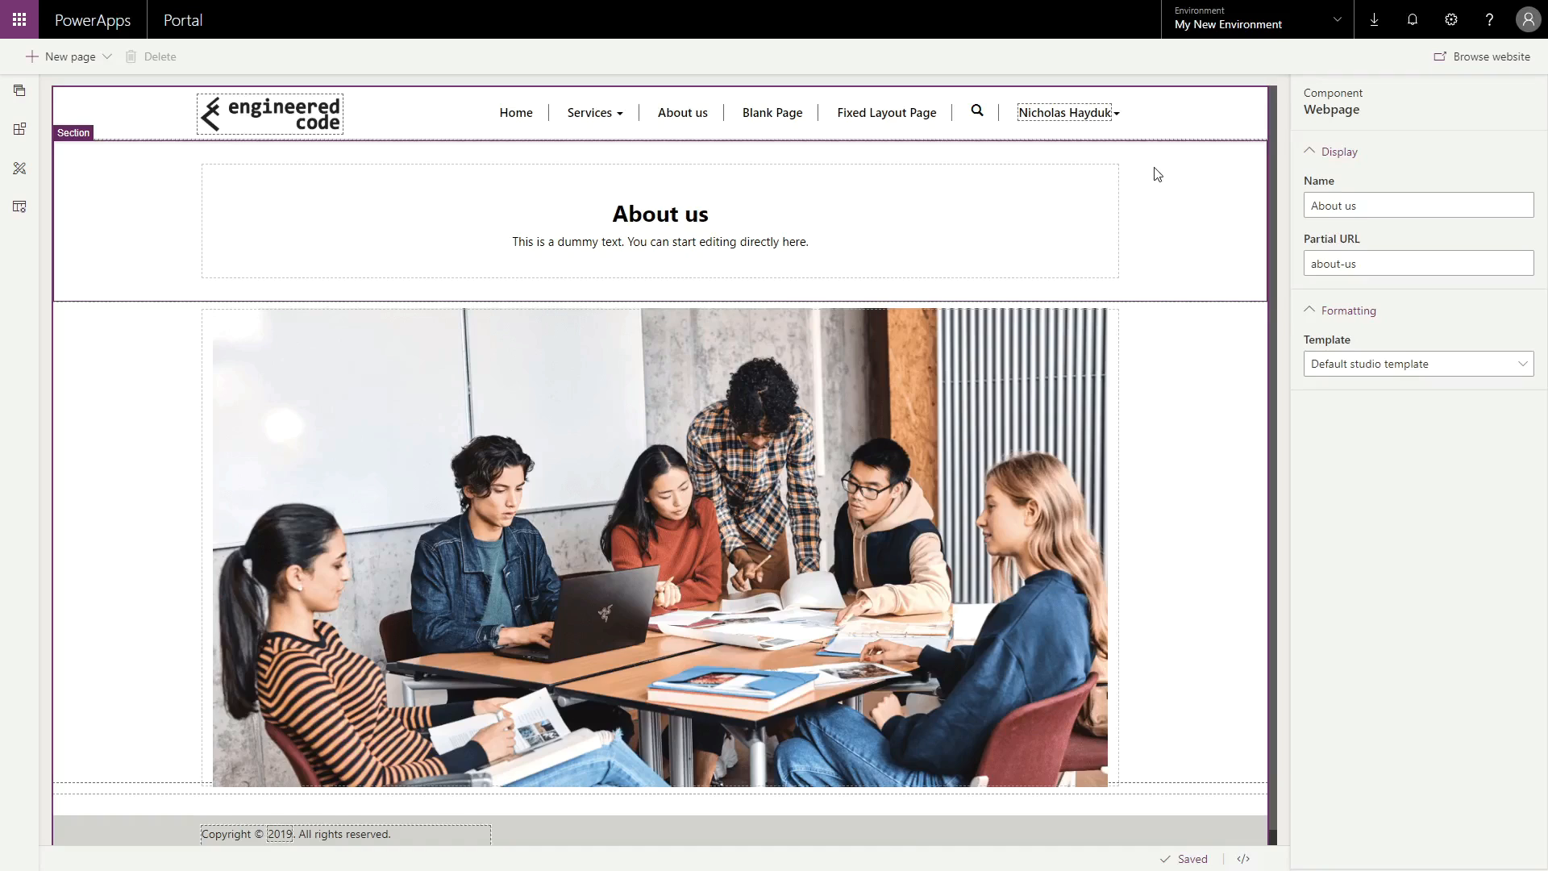
# Append 'Hello!' to the end of the About us body text
pyautogui.click(660, 241)
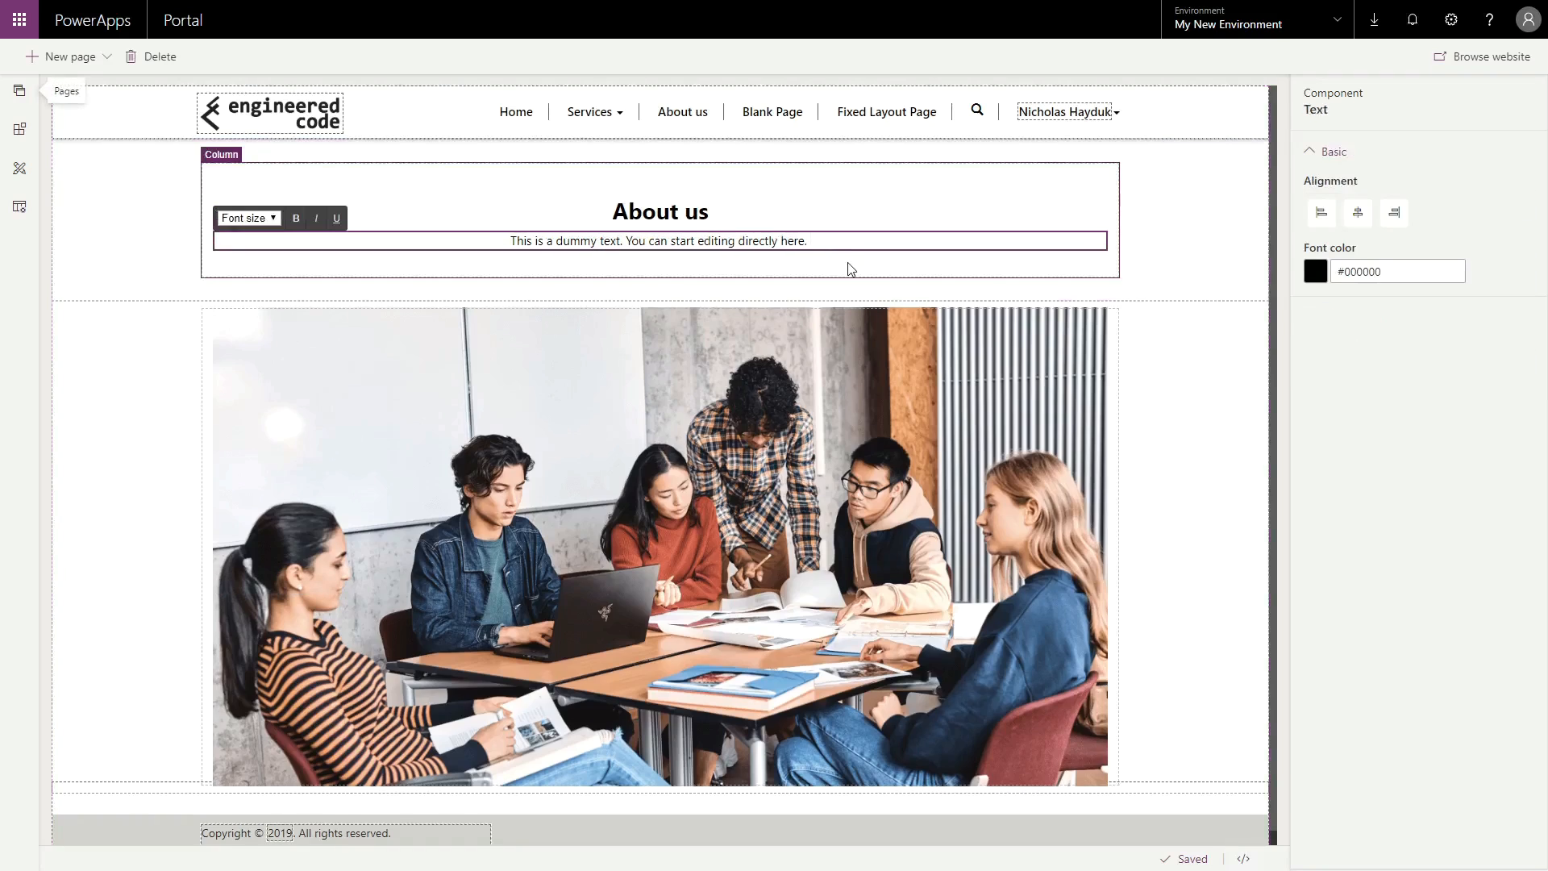
pyautogui.write('Hello')
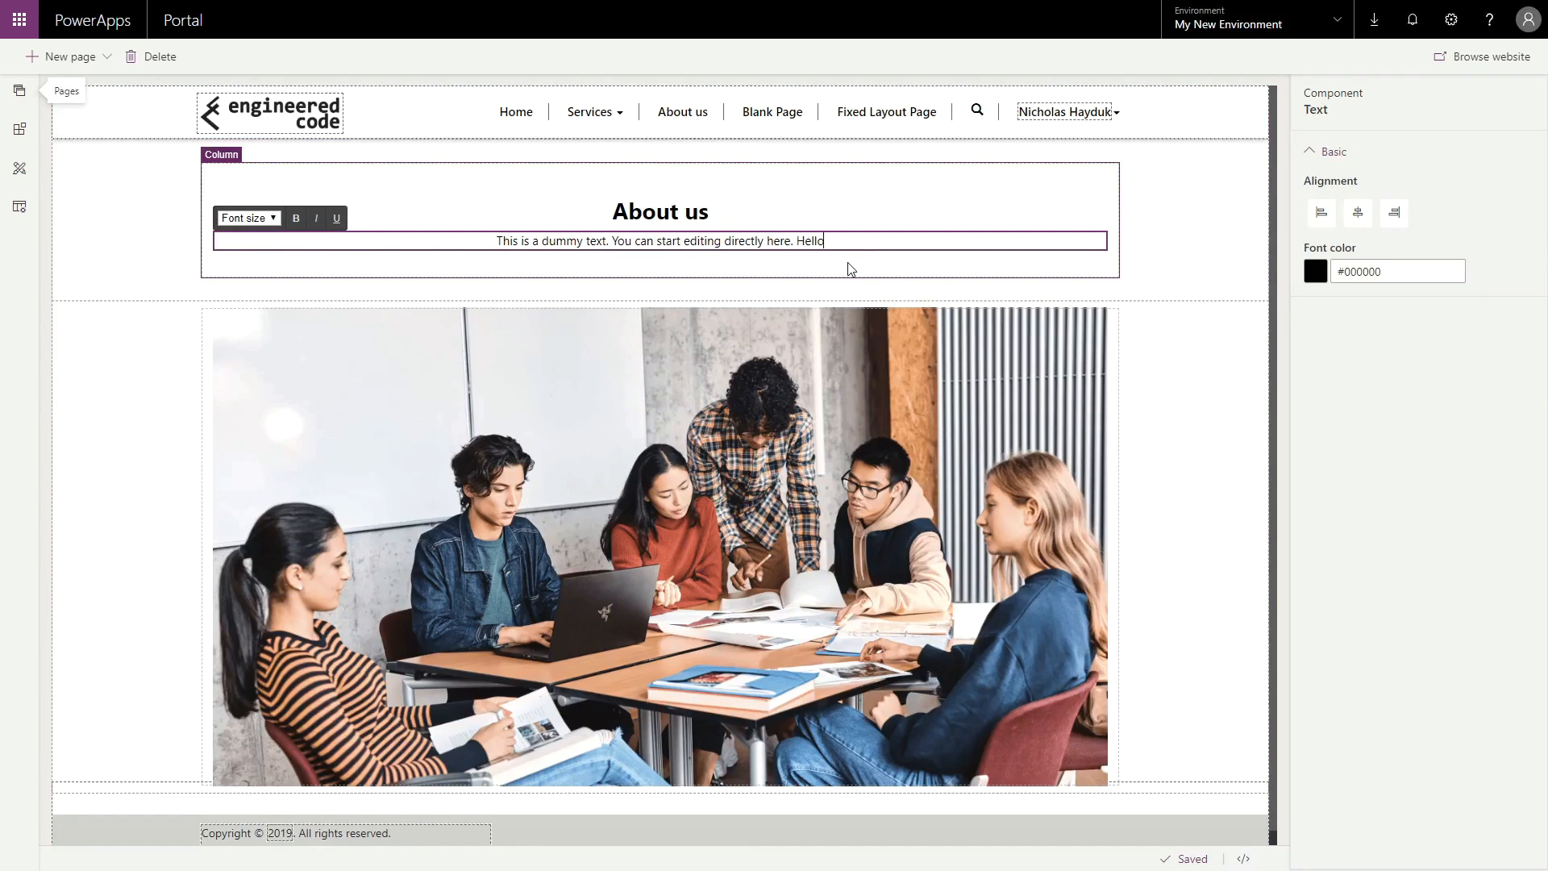
pyautogui.write('!')
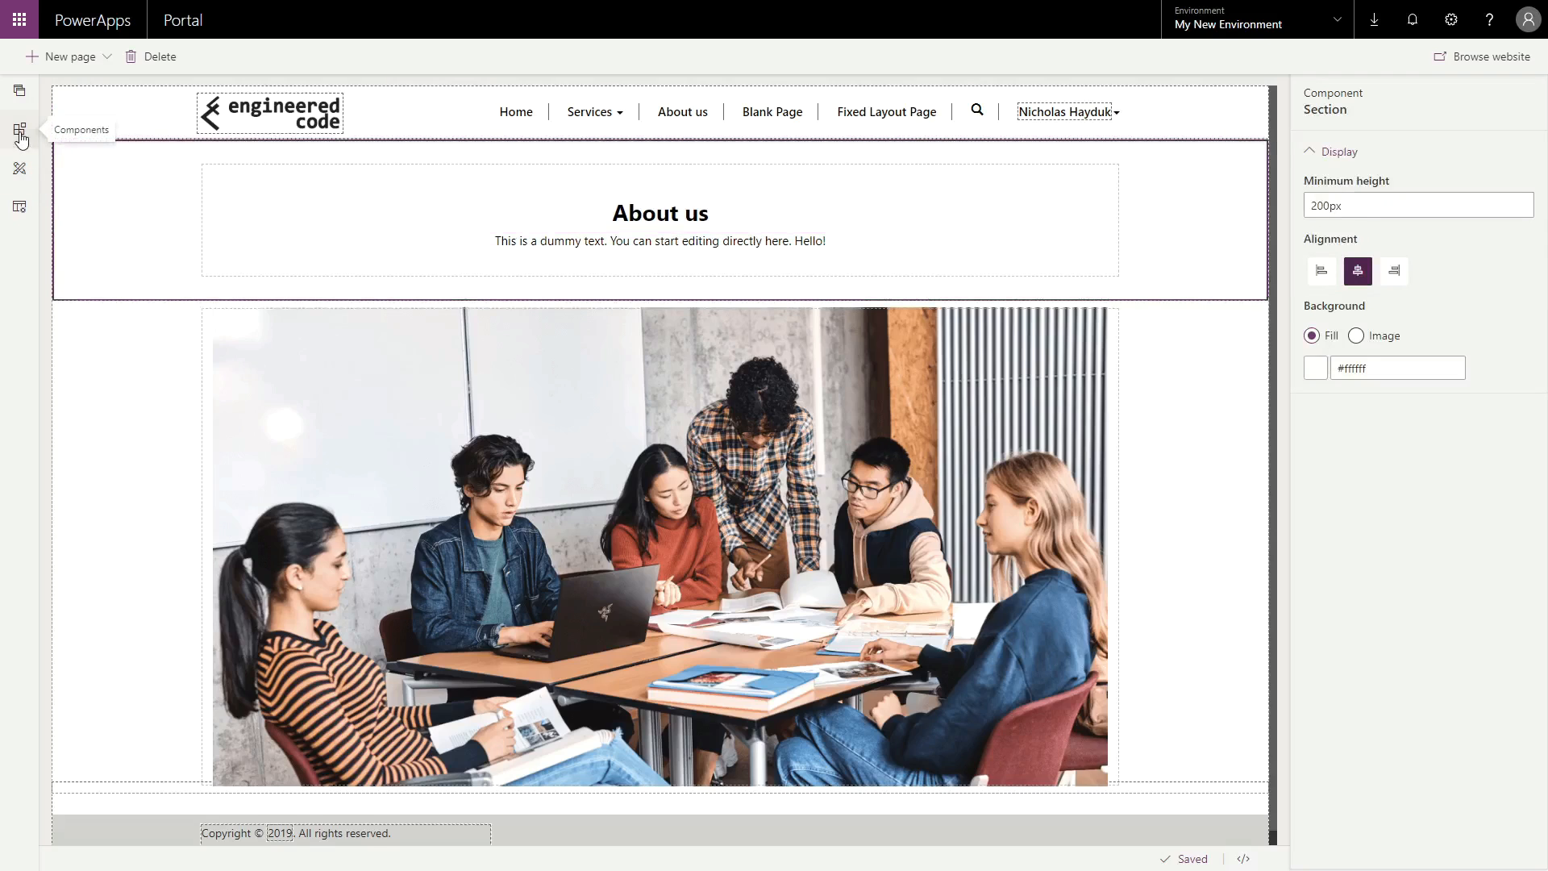
pyautogui.click(20, 129)
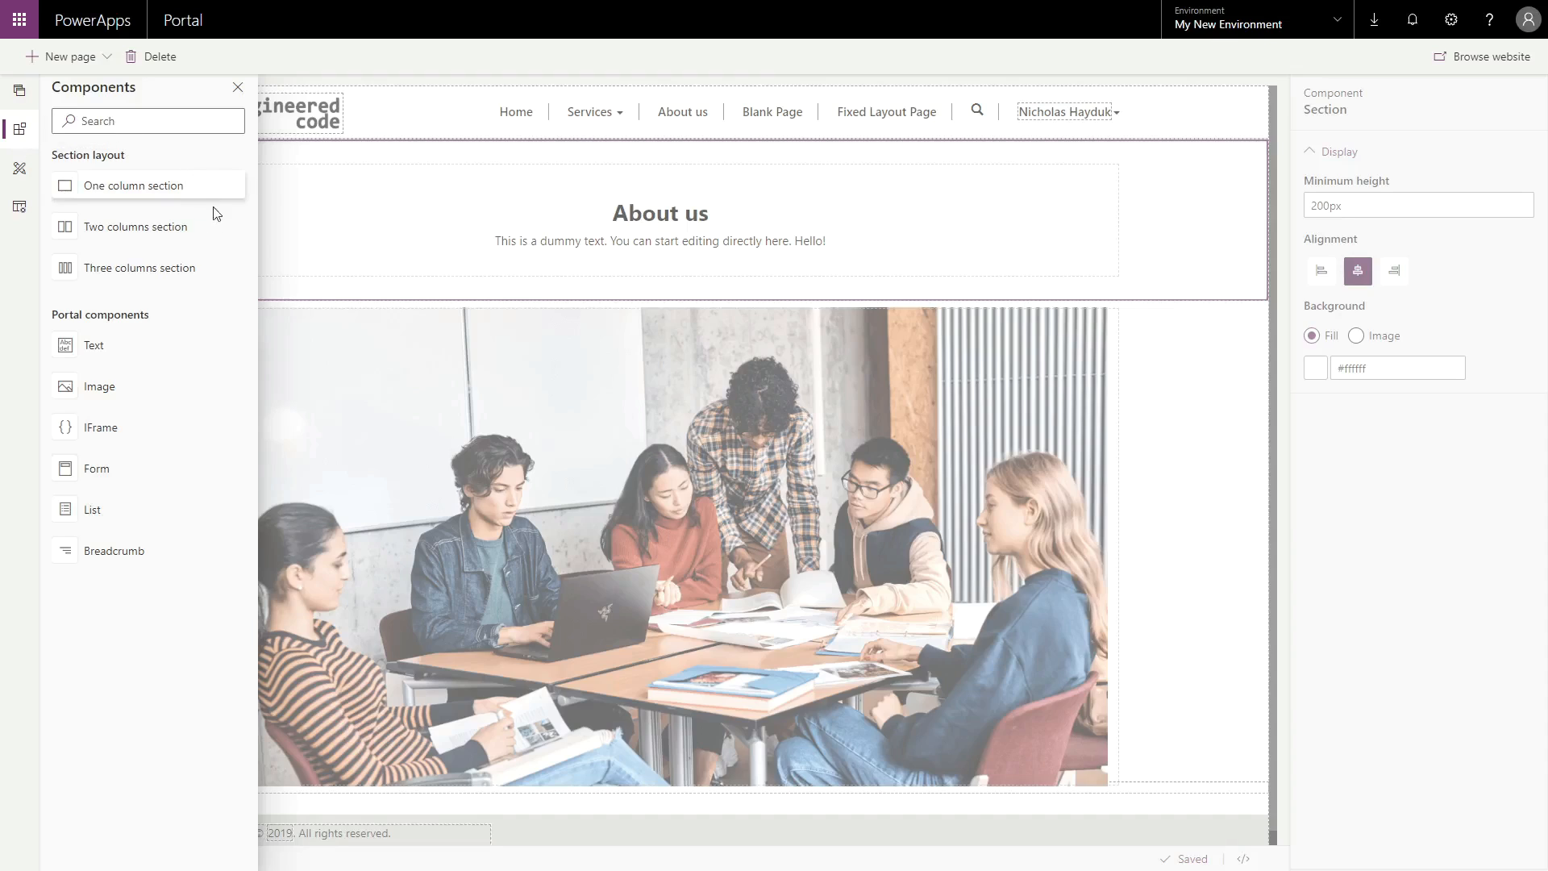
pyautogui.moveTo(187, 385)
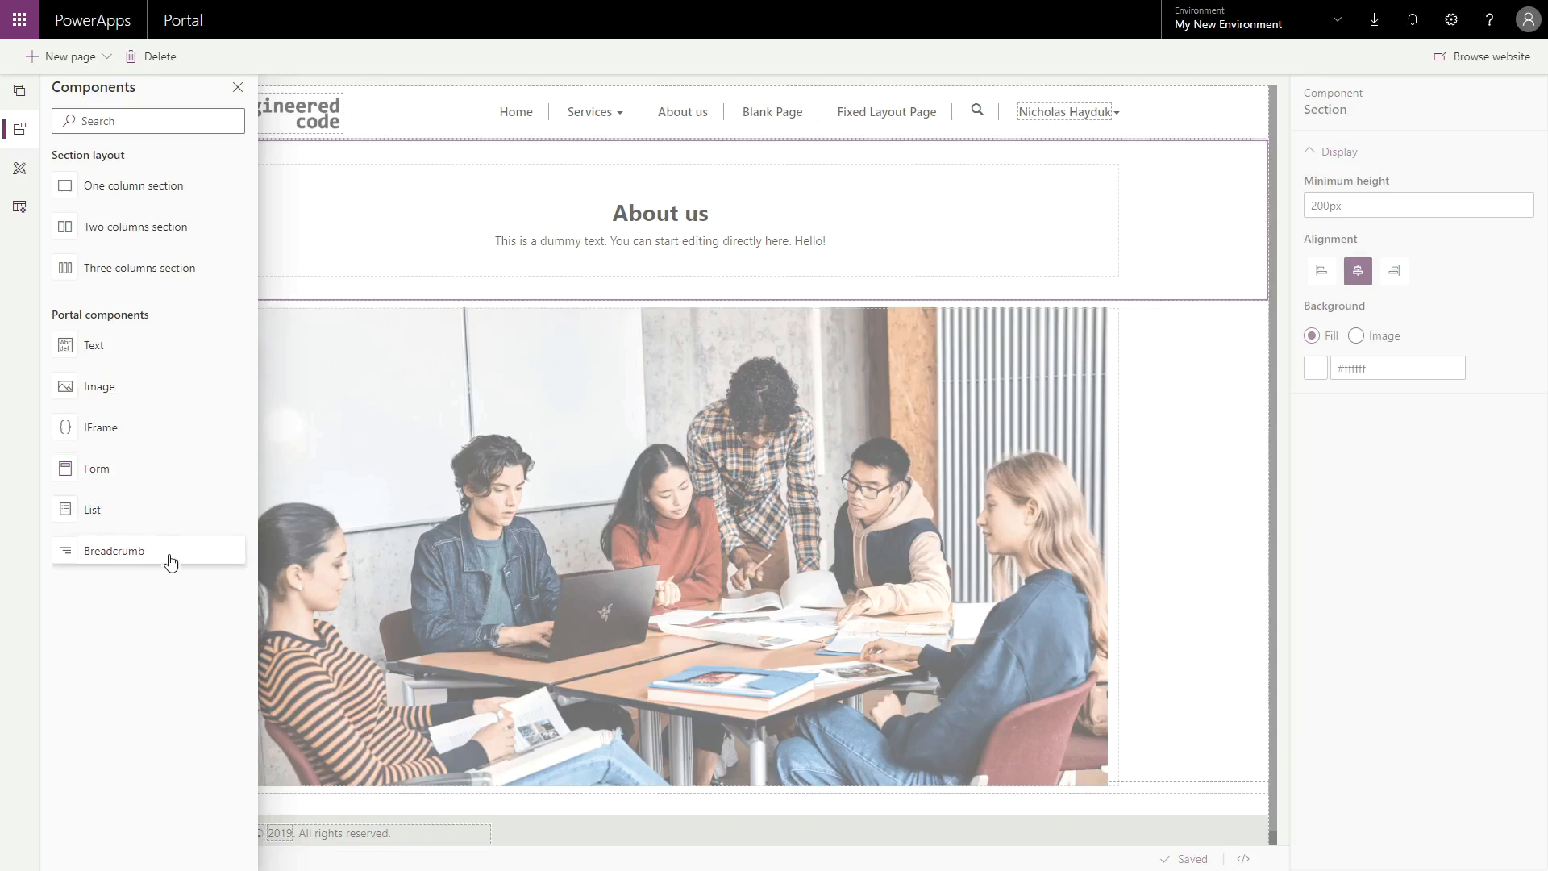
pyautogui.moveTo(17, 587)
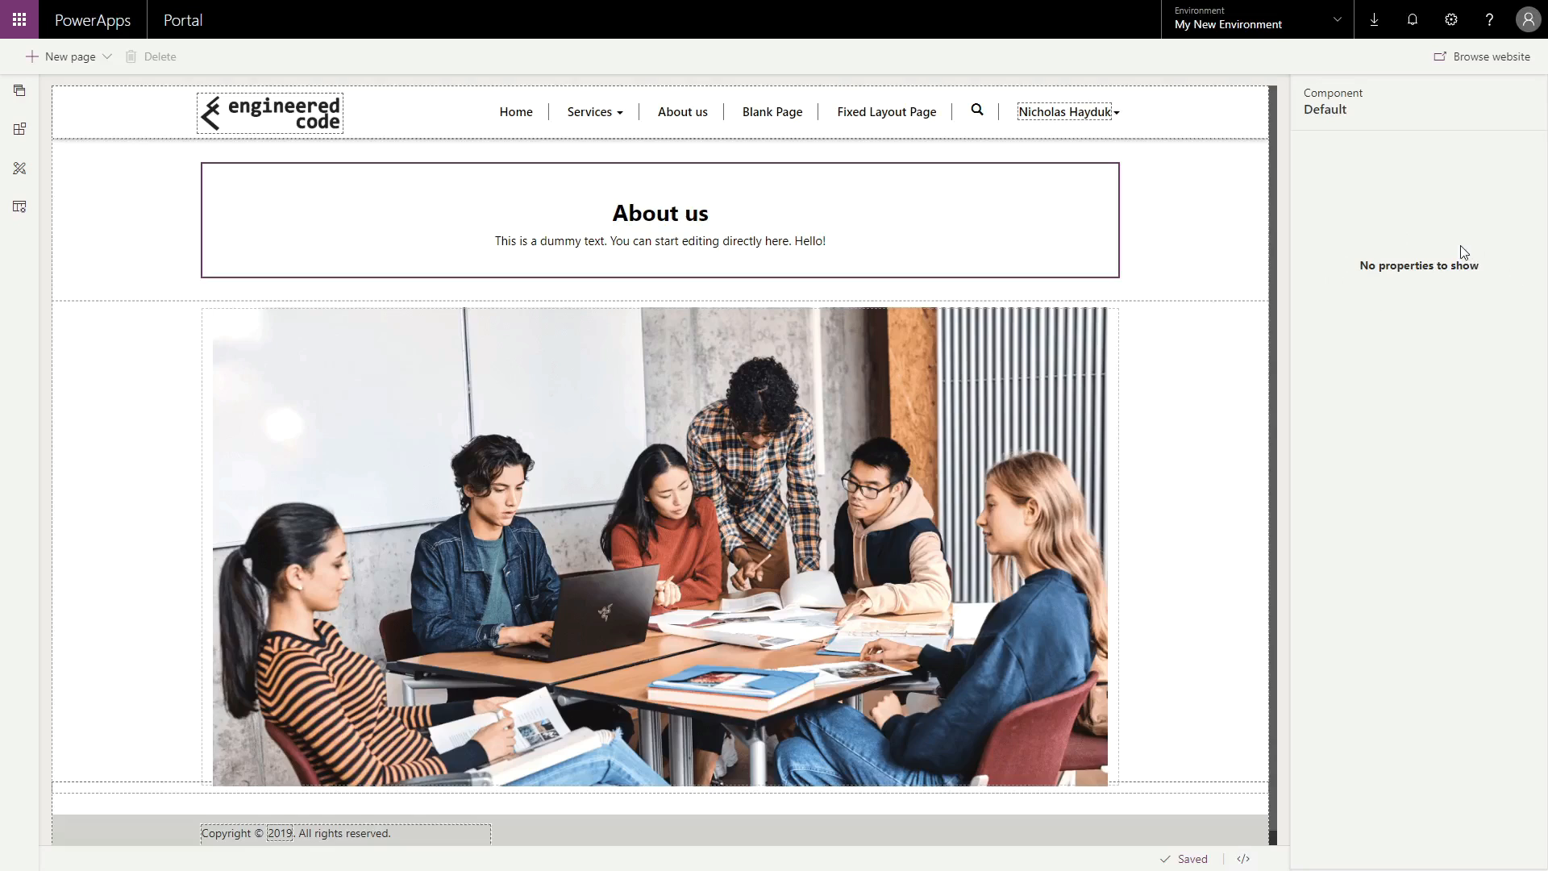
# Select the About us heading and show the page's HTML in the source code editor
pyautogui.click(660, 211)
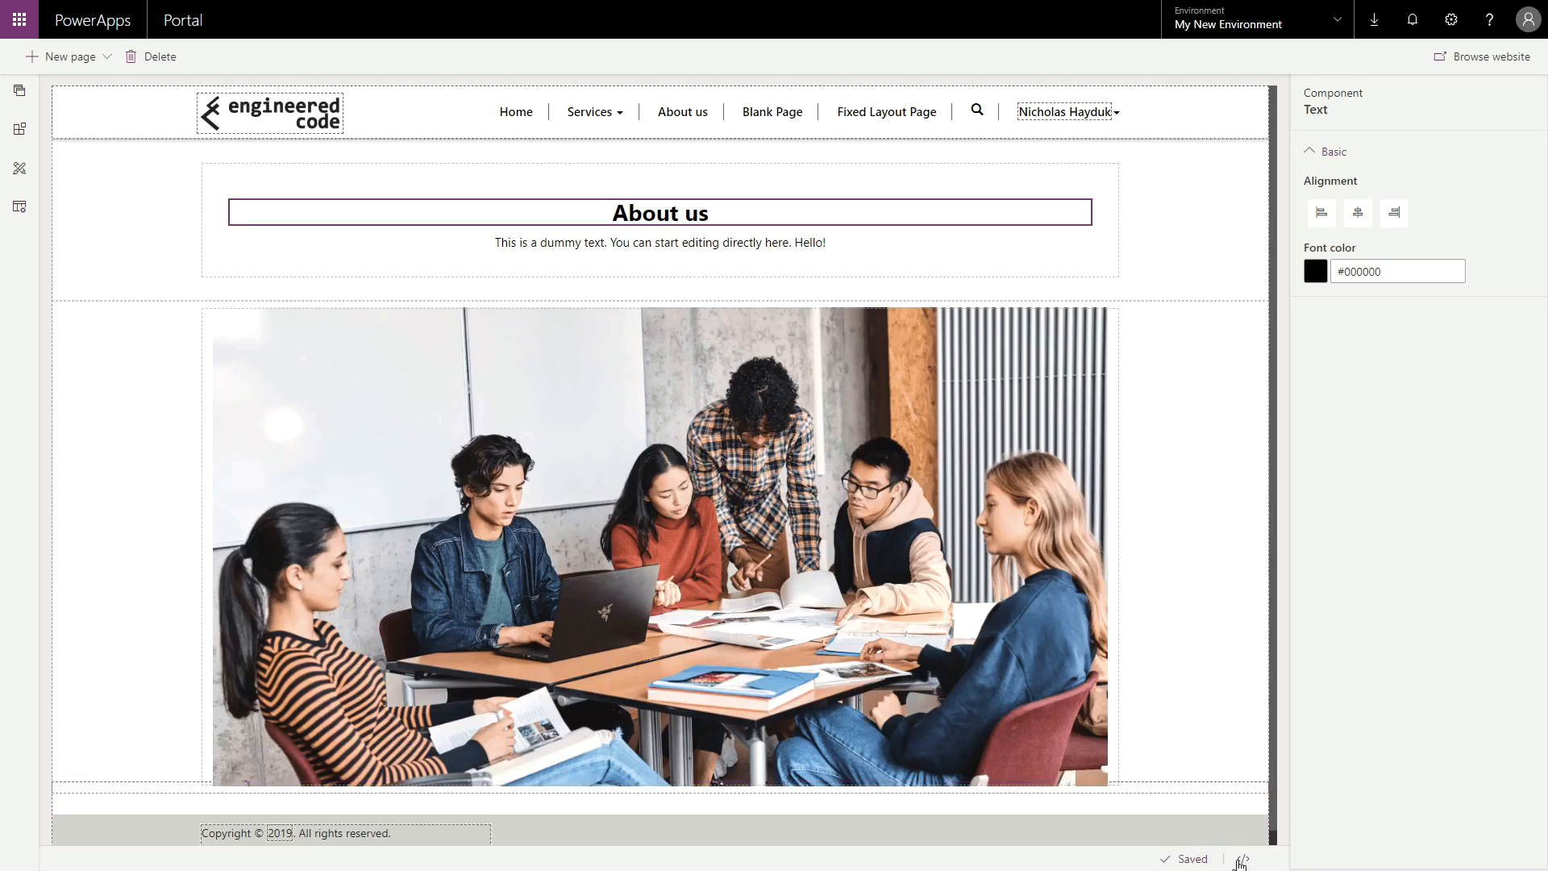
pyautogui.moveTo(1242, 860)
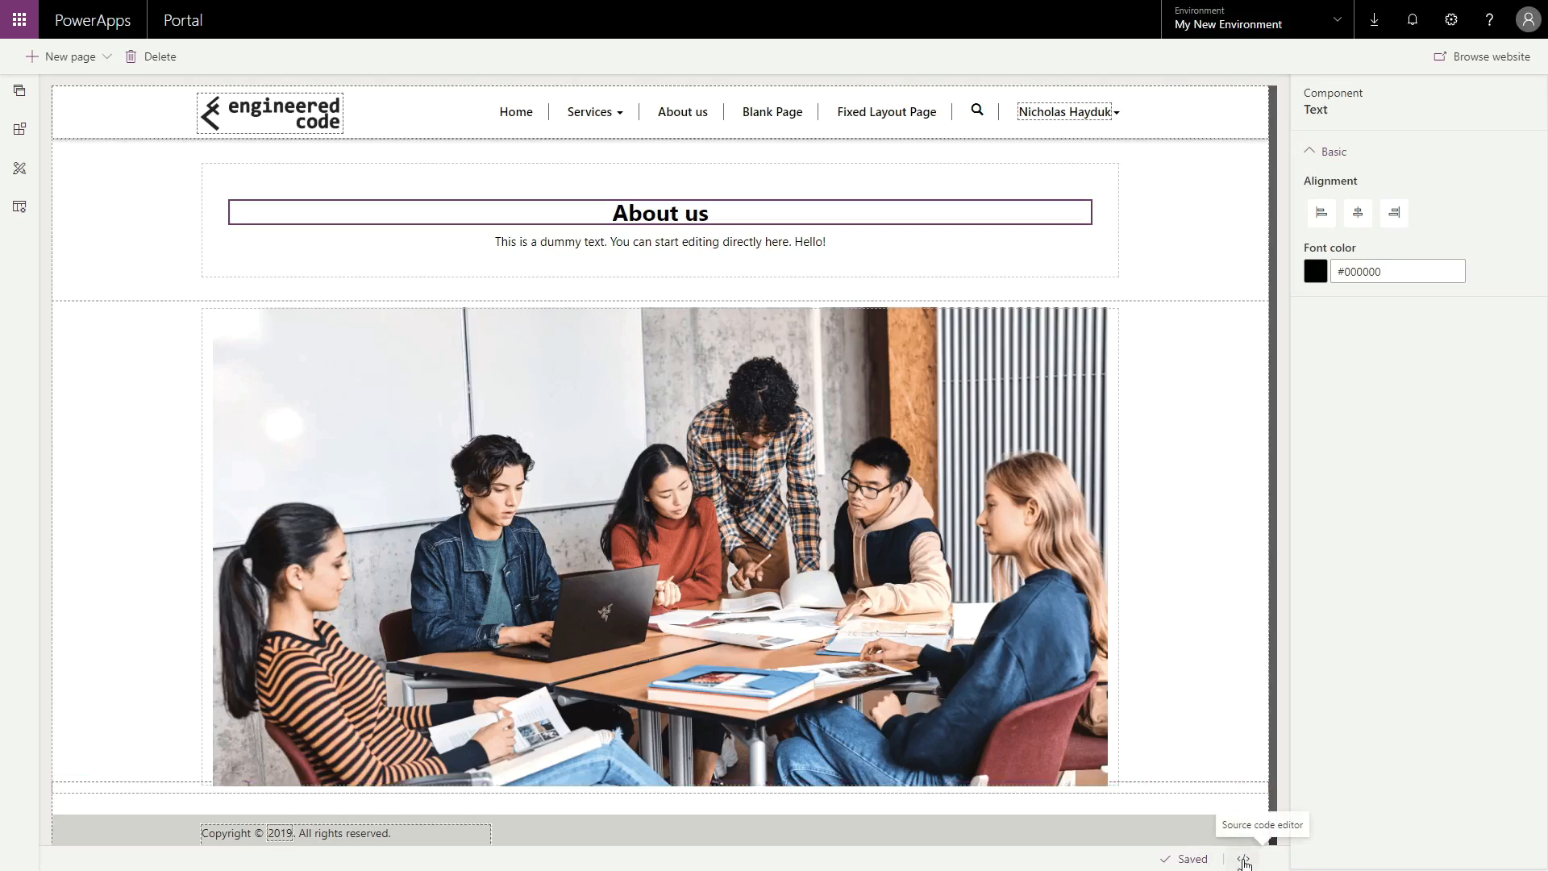
pyautogui.click(1242, 859)
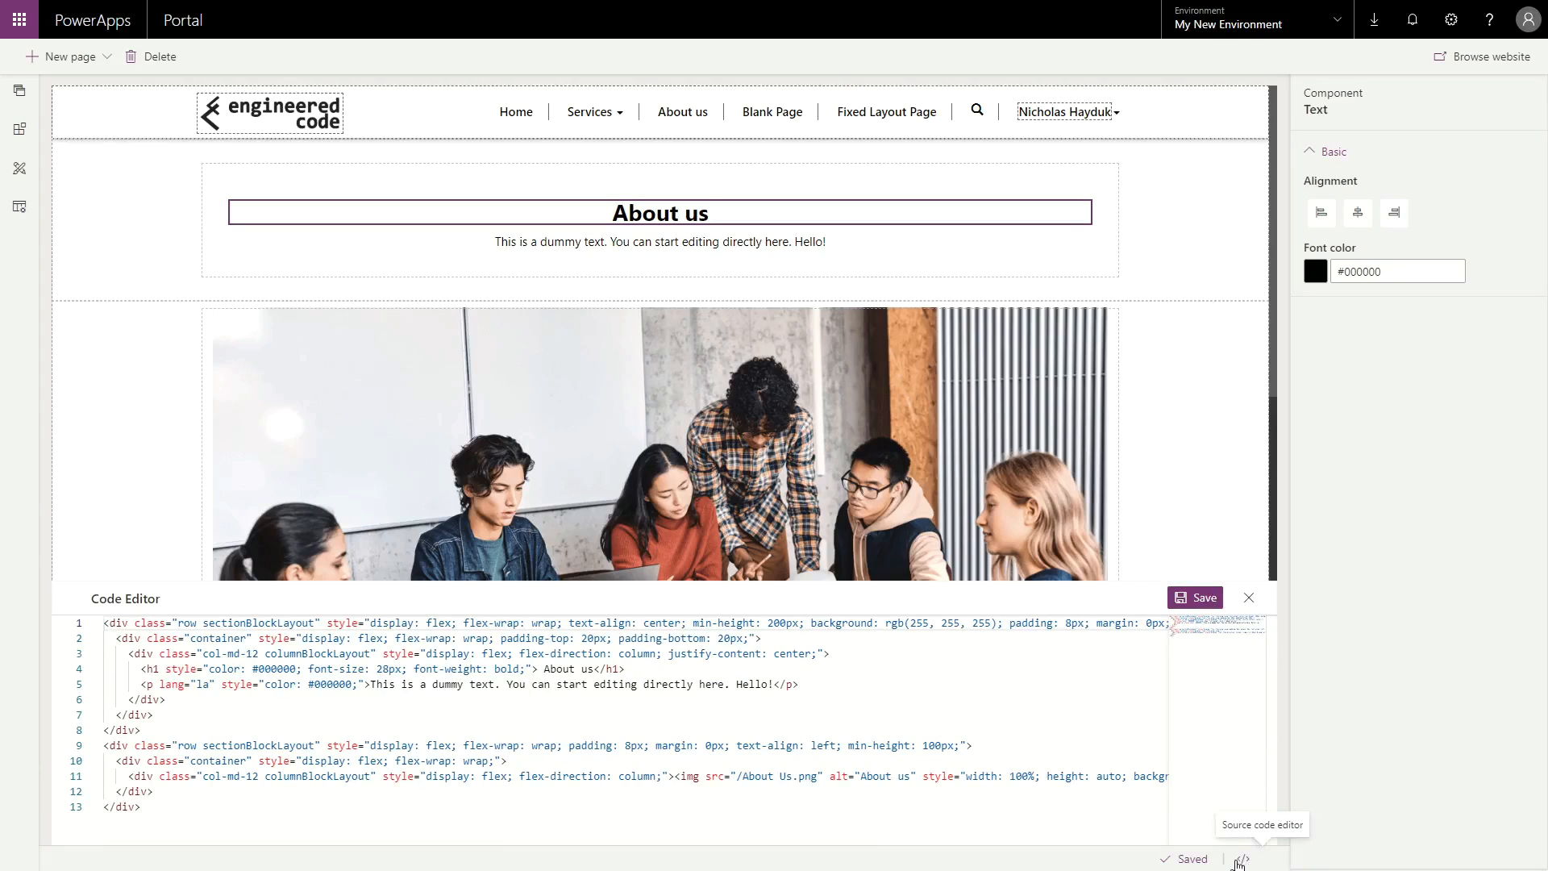